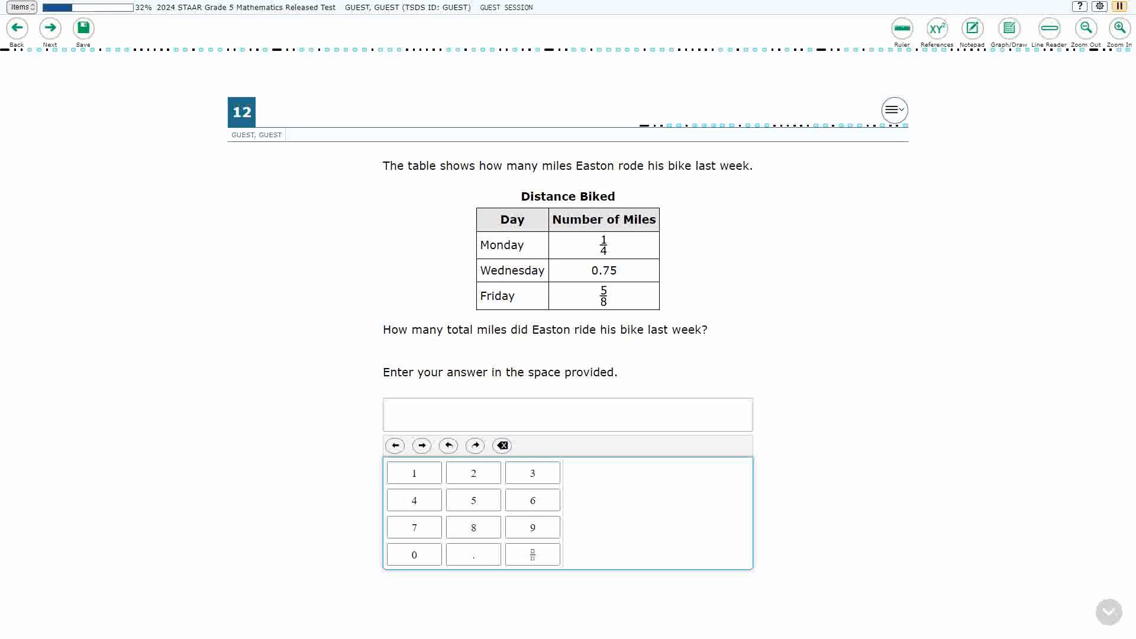
Lay red medium-grid Graph Paper over question 12.
{"action": "left_click", "coordinate": [1008, 28]}
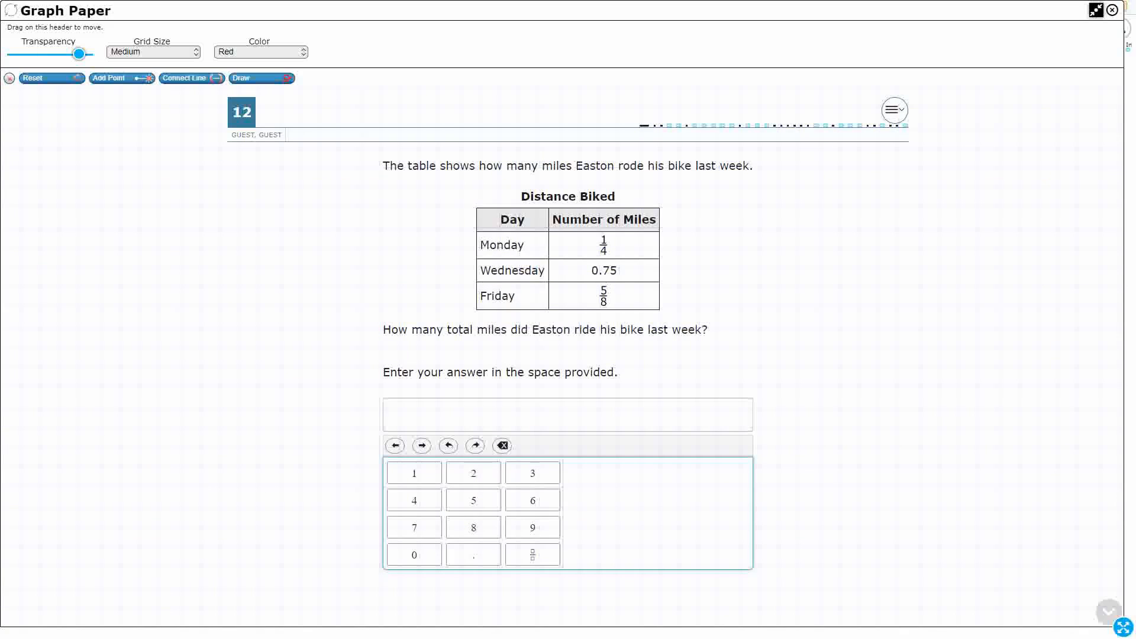
With Draw on, underline 'total miles' and sketch the top of the bar model.
{"action": "left_click", "coordinate": [259, 78]}
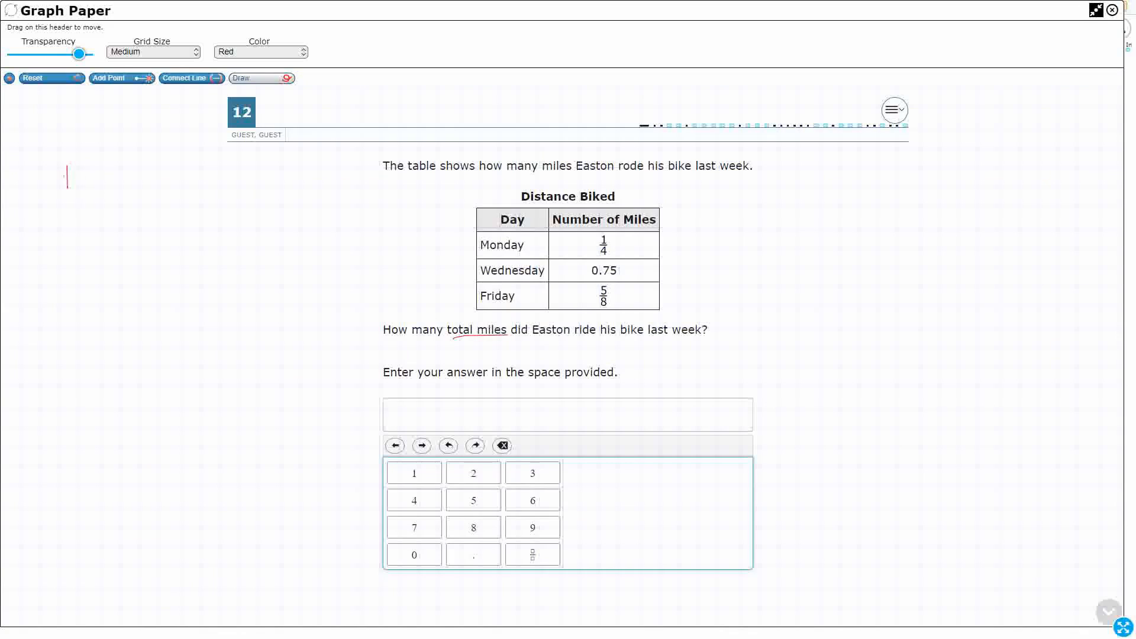
{"action": "left_click_drag", "start_coordinate": [67, 178], "coordinate": [145, 176]}
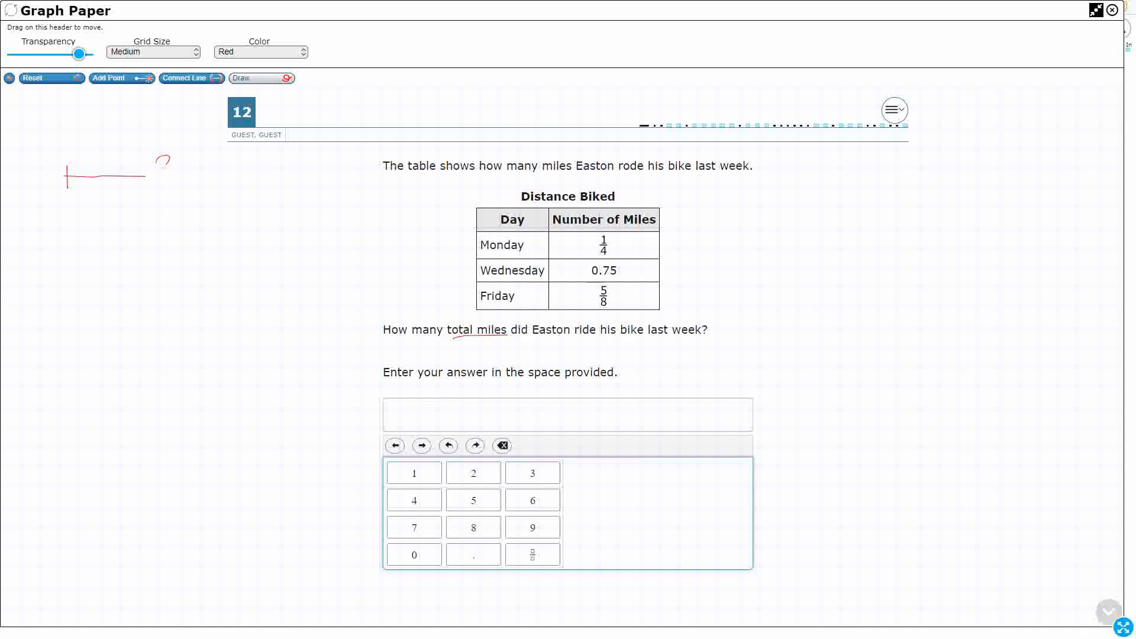
{"action": "left_click_drag", "start_coordinate": [144, 174], "coordinate": [253, 174]}
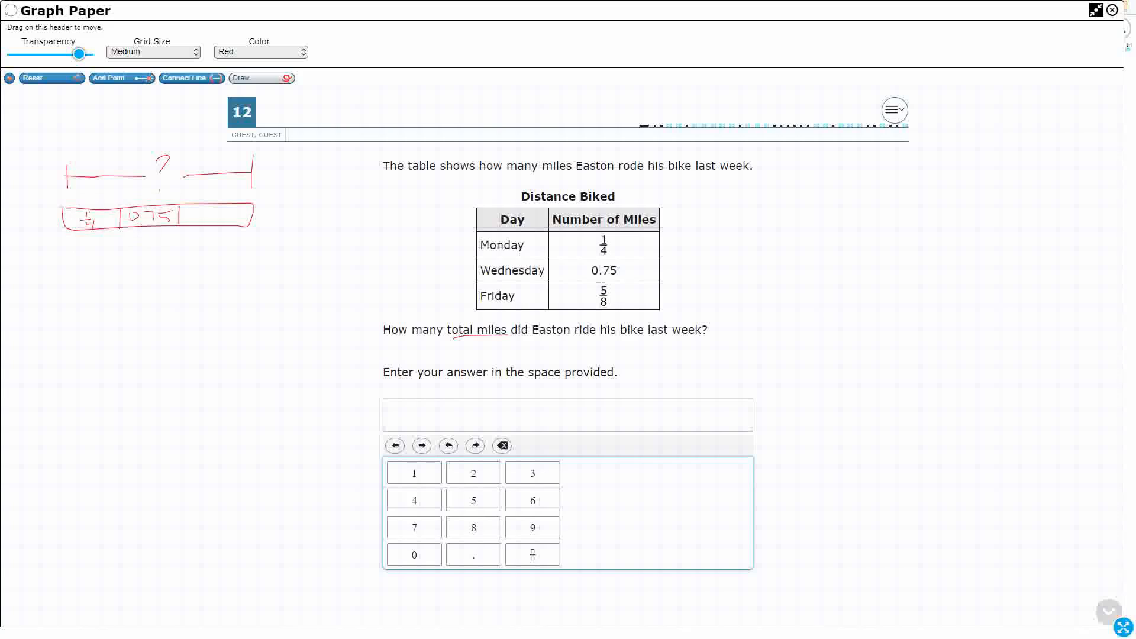
{"action": "left_click_drag", "start_coordinate": [191, 202], "coordinate": [203, 218]}
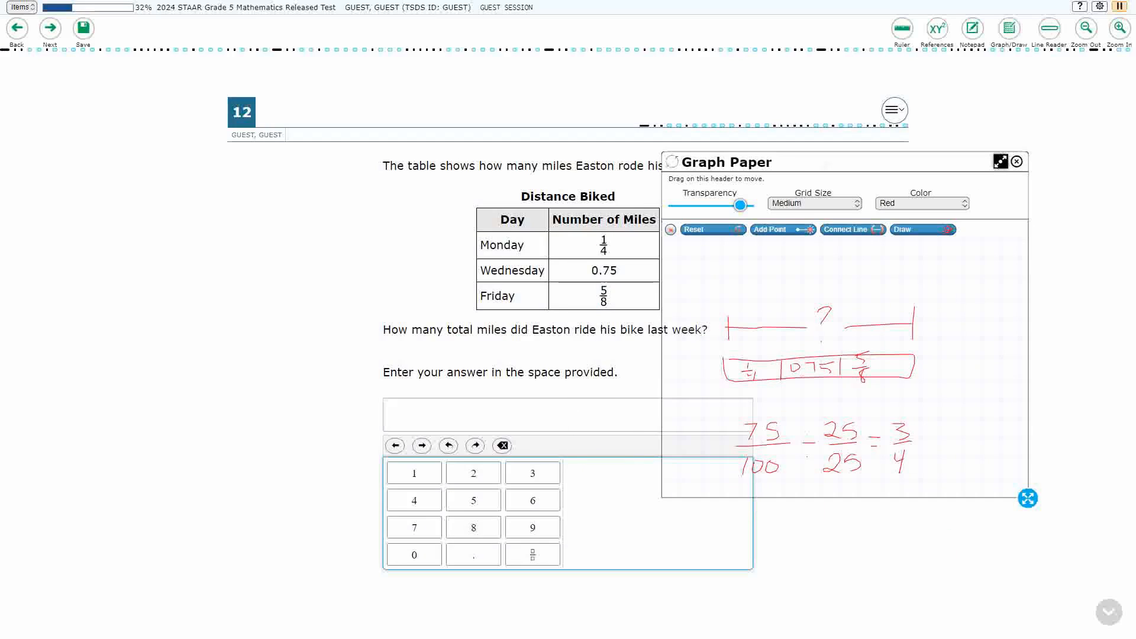
Start a mixed-number answer in the equation editor after shrinking the graph paper.
{"action": "left_click", "coordinate": [413, 472]}
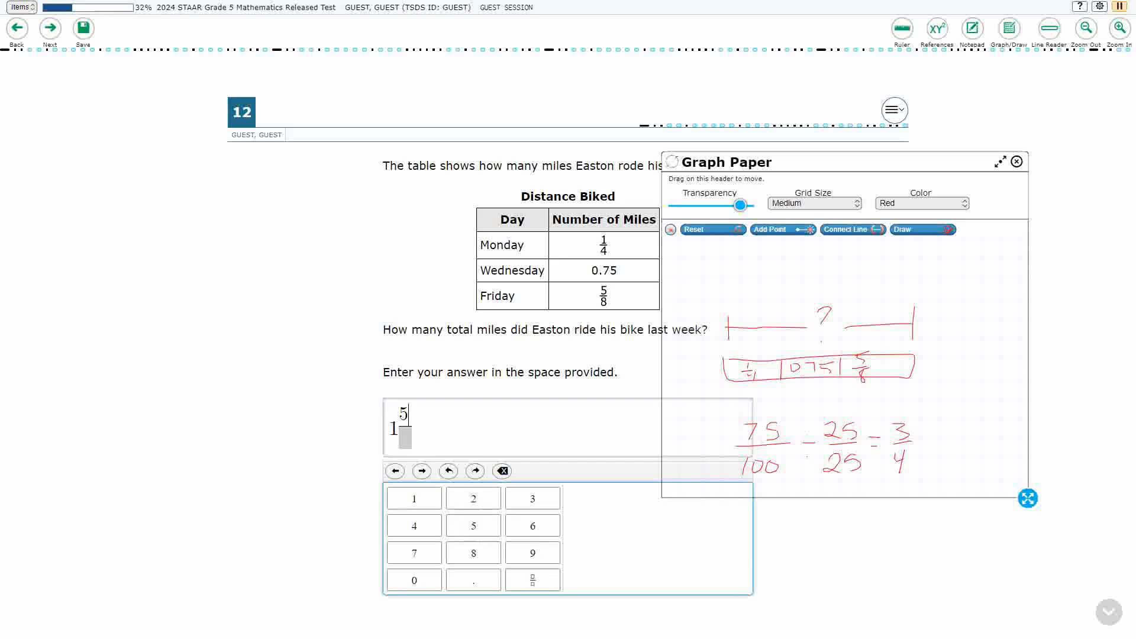
Complete the answer 1 5/8 with denominator 8 and return to drawing on full-screen graph paper.
{"action": "left_click", "coordinate": [472, 553]}
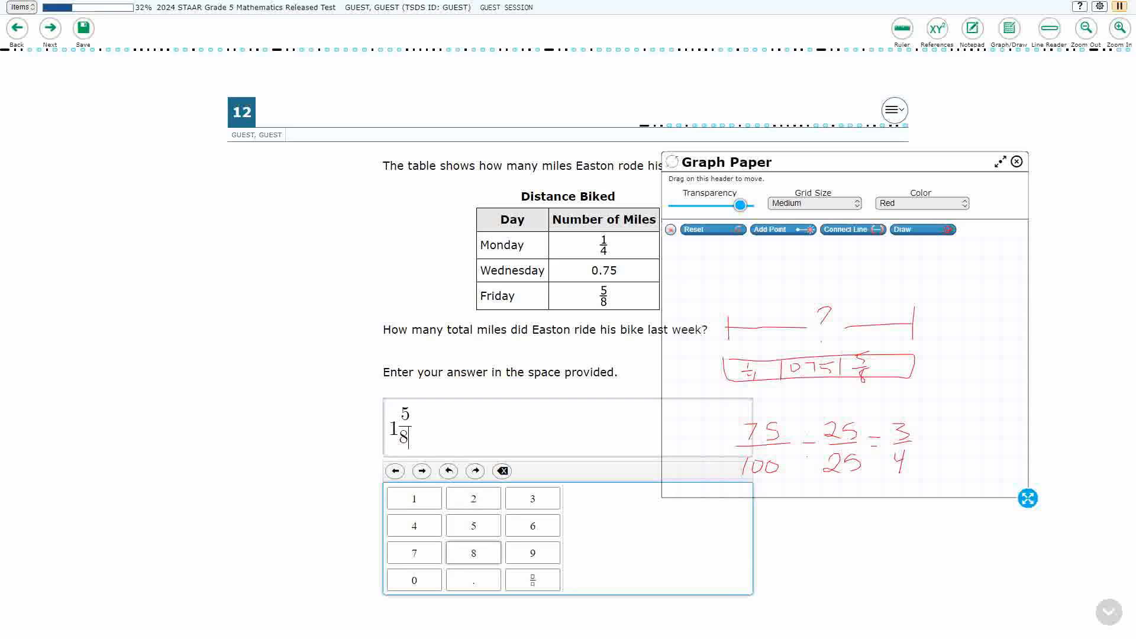
{"action": "left_click", "coordinate": [1001, 162]}
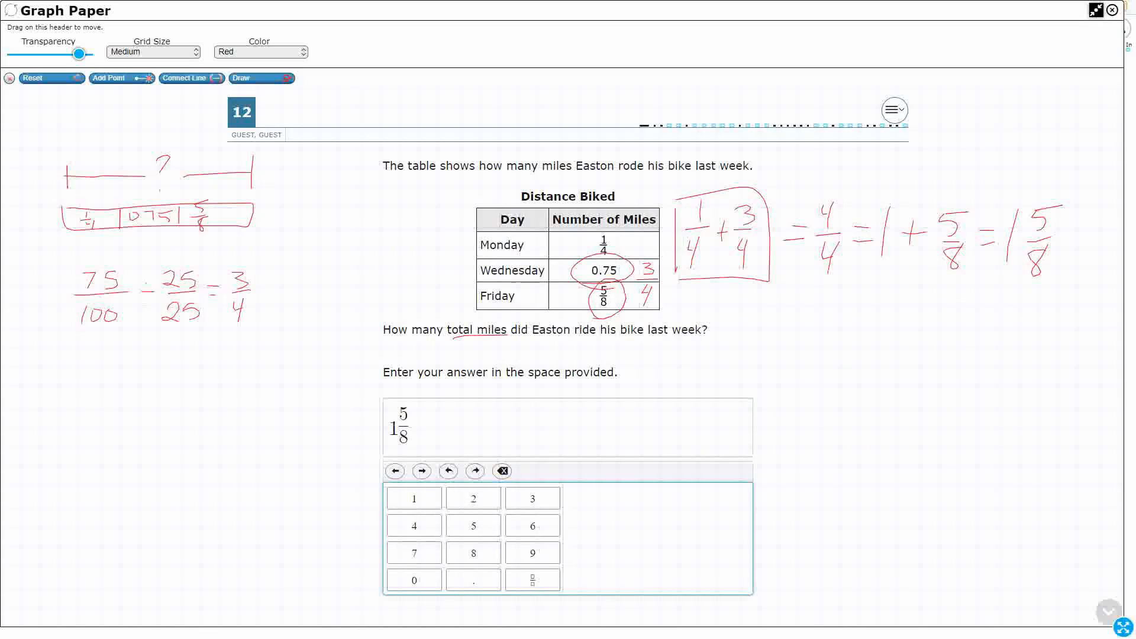
{"action": "left_click", "coordinate": [260, 78]}
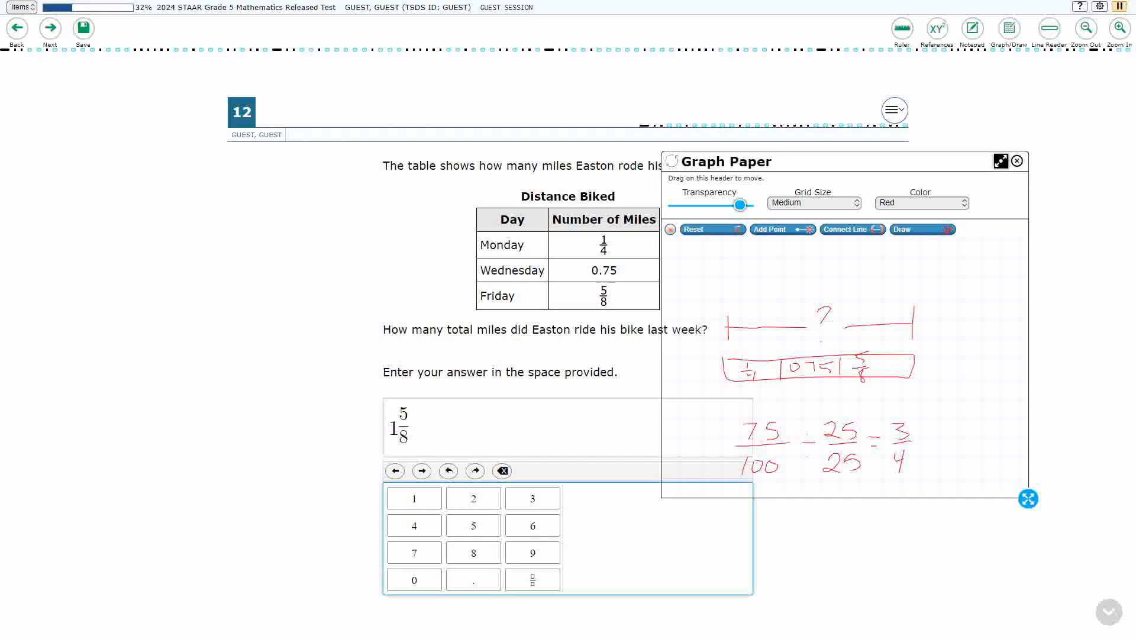
Backspace the 8 out of the 1 5/8 answer.
{"action": "left_click", "coordinate": [502, 471]}
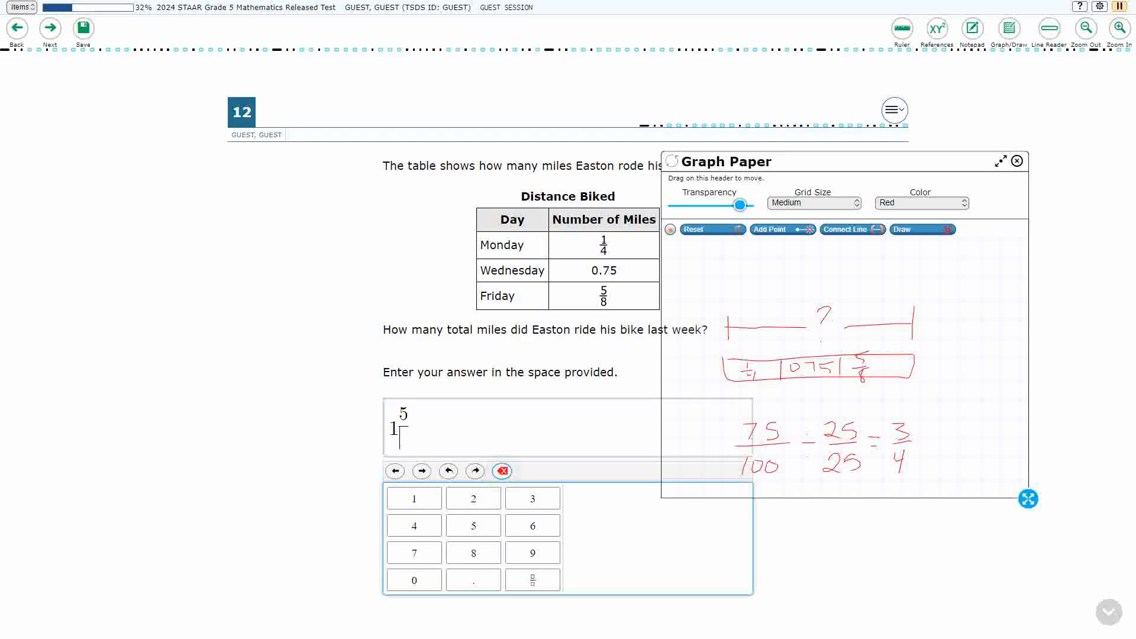
Clear the mixed number, enter 13/8 as the answer, and expand the graph paper again.
{"action": "left_click", "coordinate": [500, 469]}
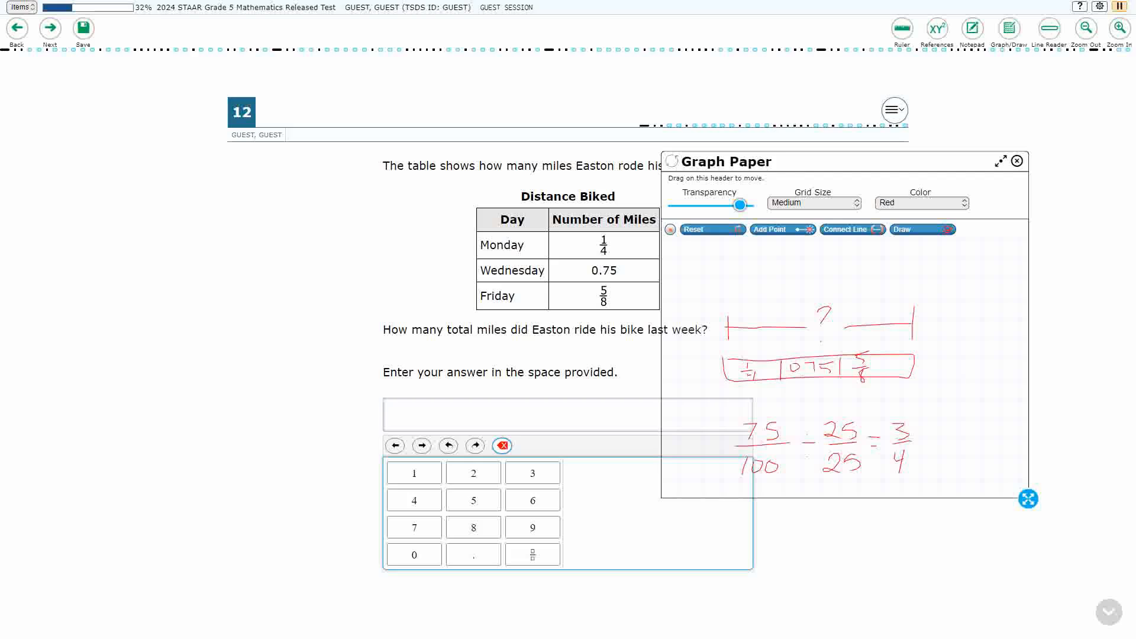
{"action": "left_click", "coordinate": [414, 472]}
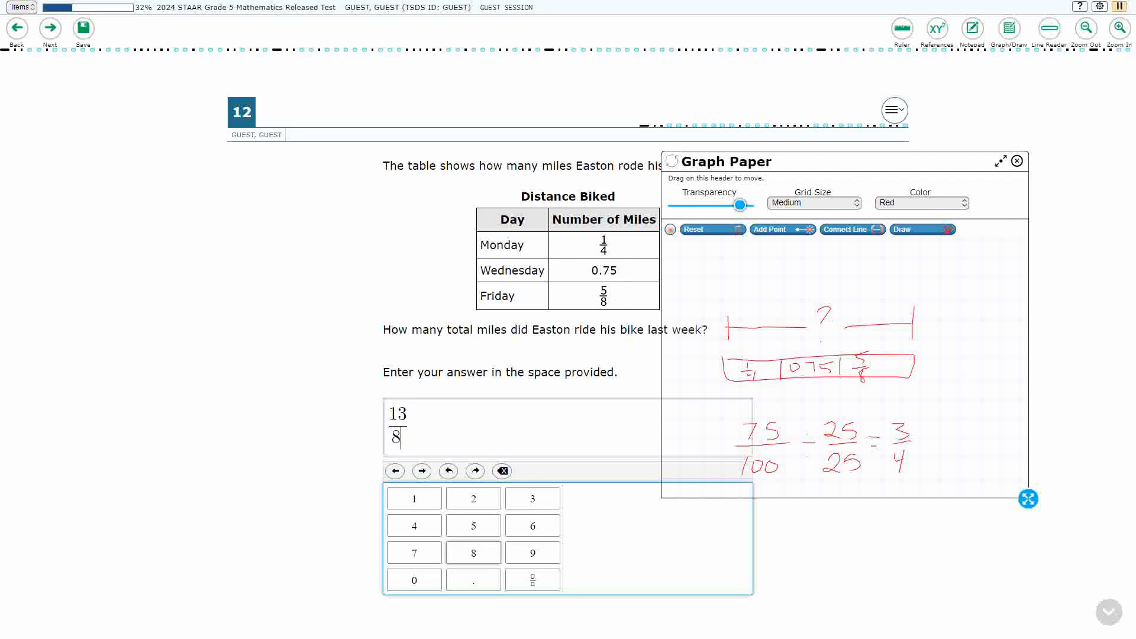
{"action": "left_click", "coordinate": [1000, 160]}
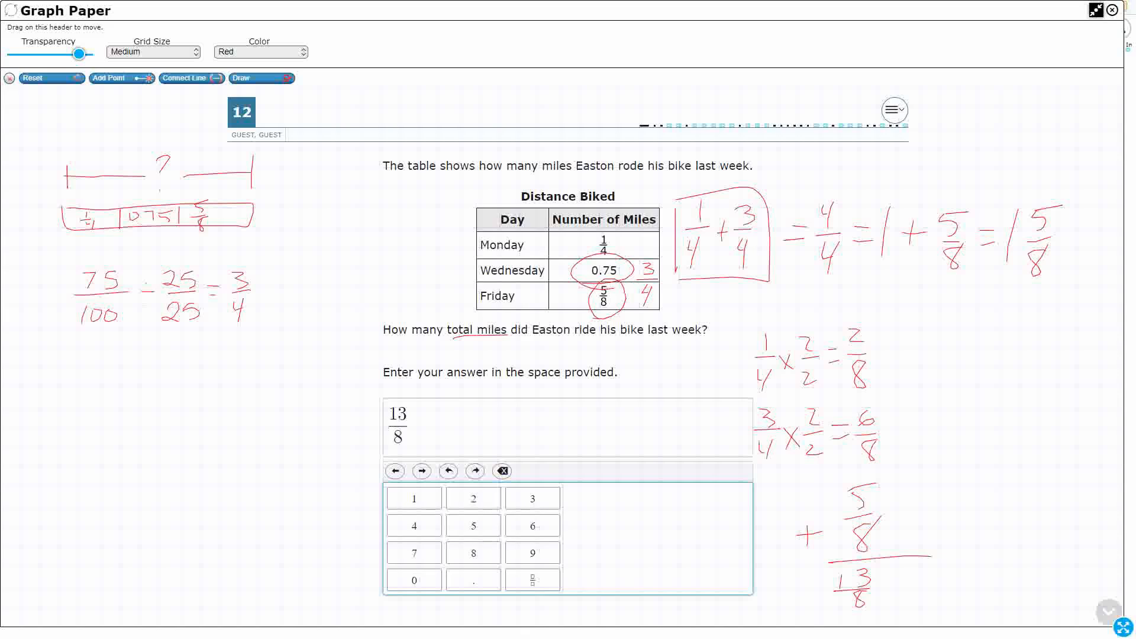
Reset the graph paper to a clean sheet and turn Draw back on.
{"action": "left_click", "coordinate": [261, 78]}
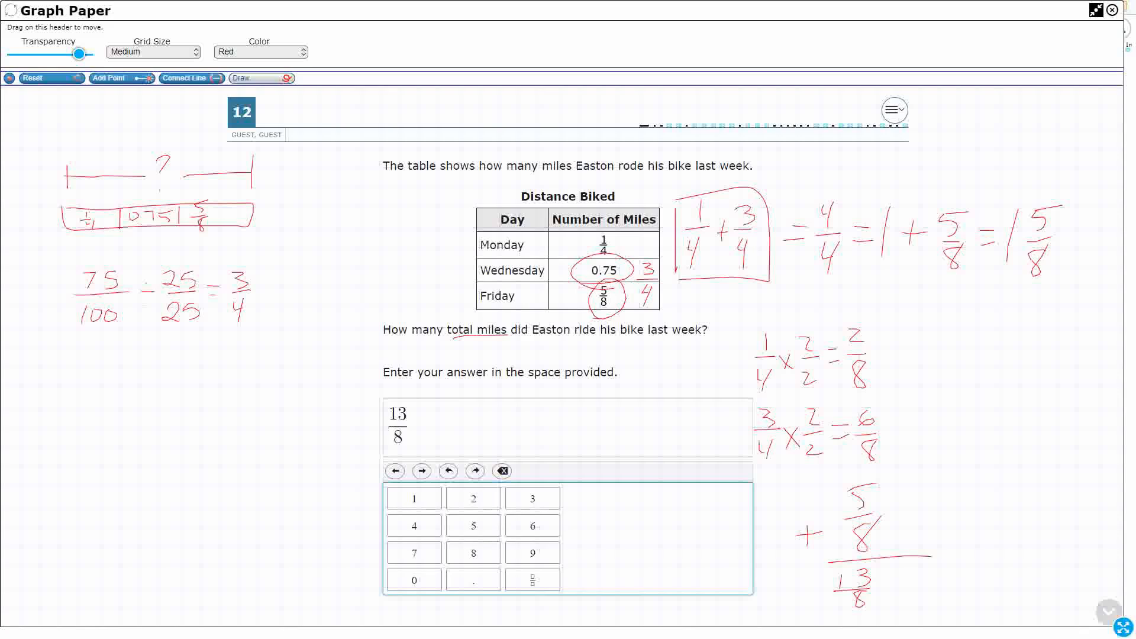
{"action": "left_click", "coordinate": [47, 78]}
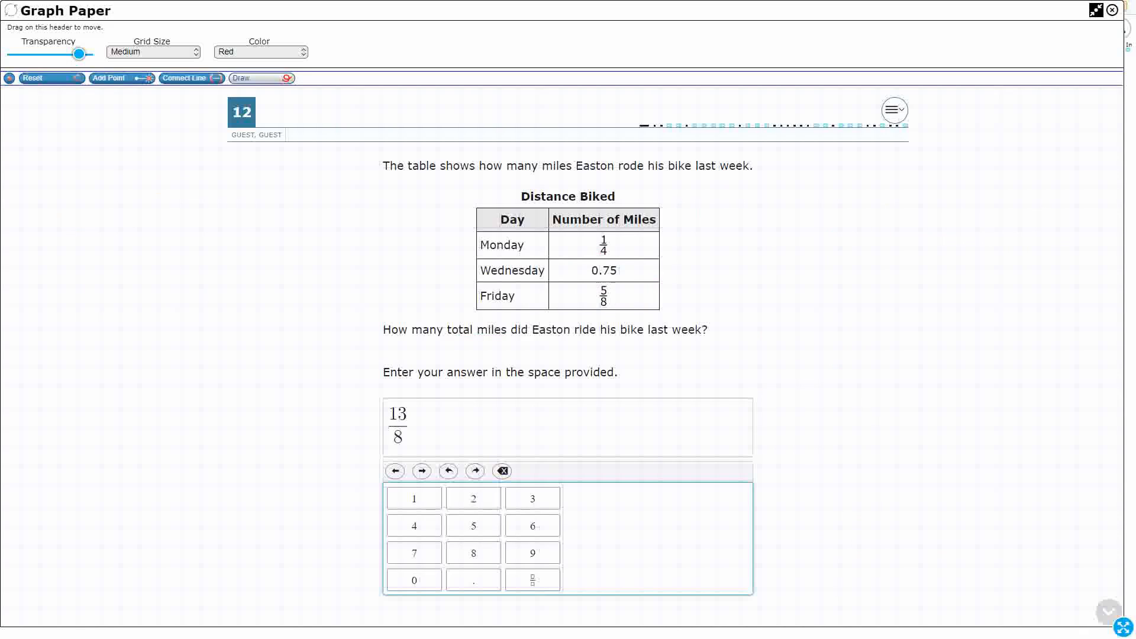
{"action": "left_click", "coordinate": [259, 78]}
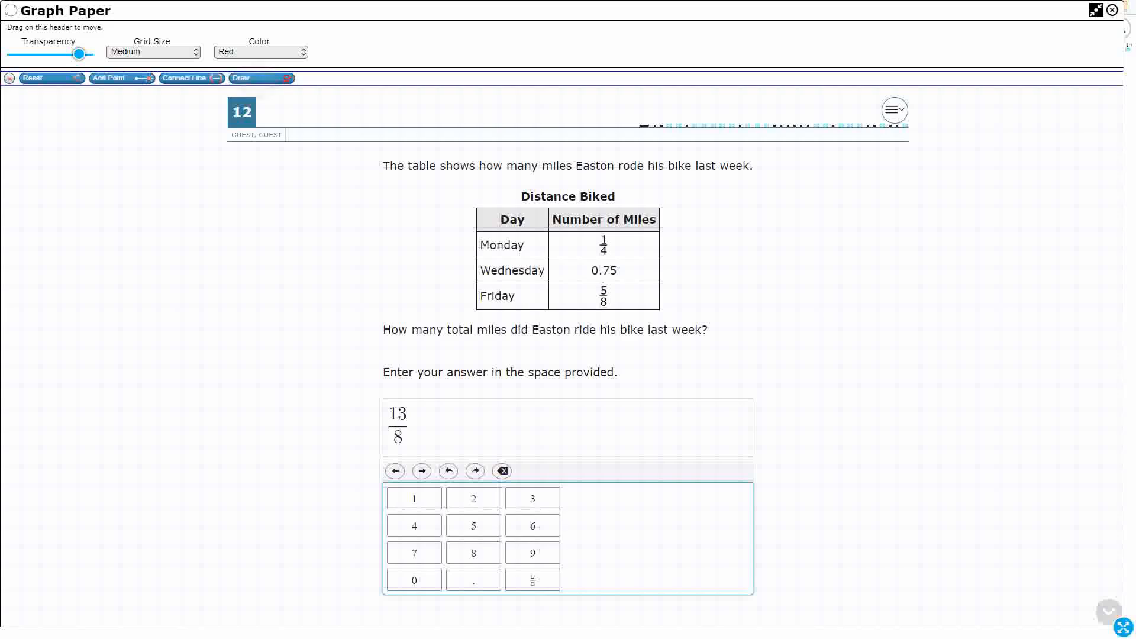
{"action": "left_click", "coordinate": [260, 78]}
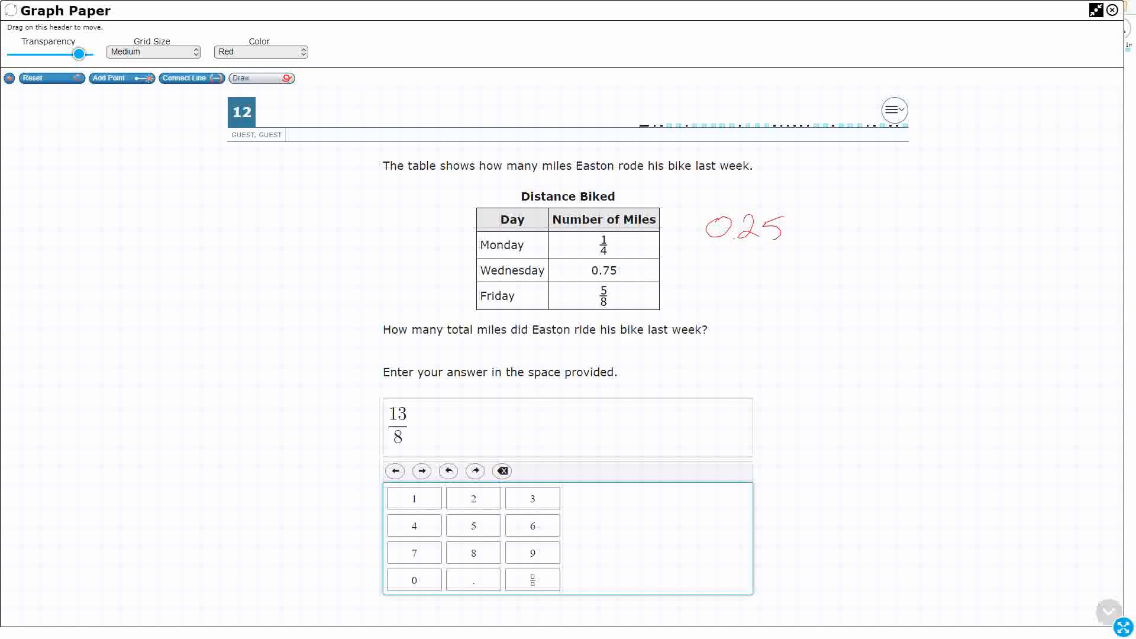
Write 0.25 and start the long division of 1 by 4 with its quotient.
{"action": "left_click_drag", "start_coordinate": [177, 232], "coordinate": [272, 192]}
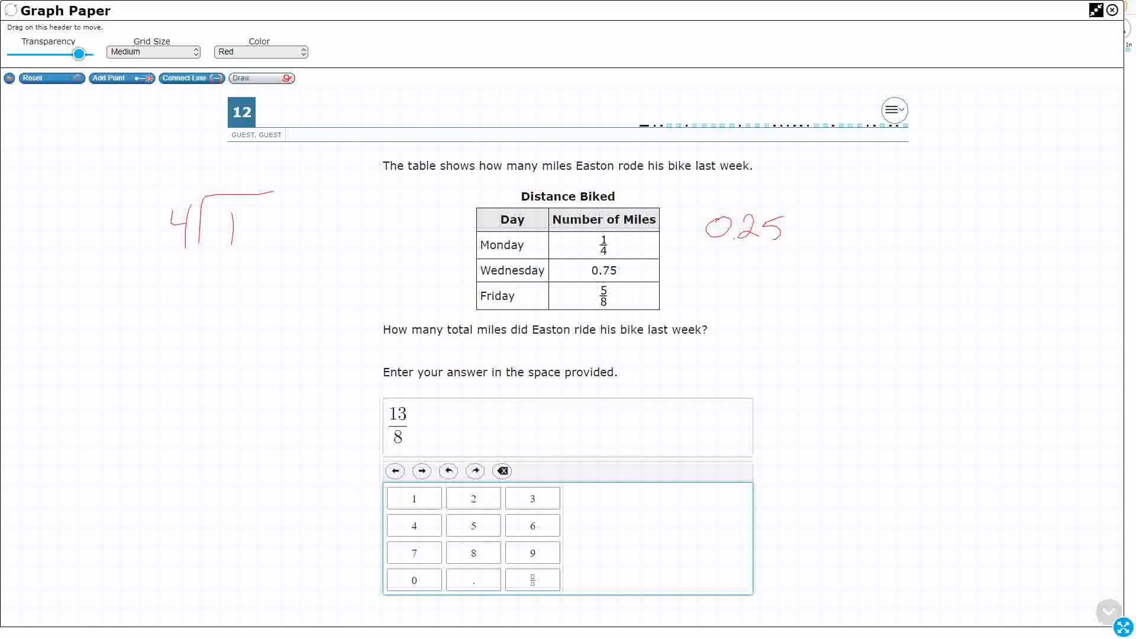
{"action": "left_click_drag", "start_coordinate": [217, 192], "coordinate": [249, 181]}
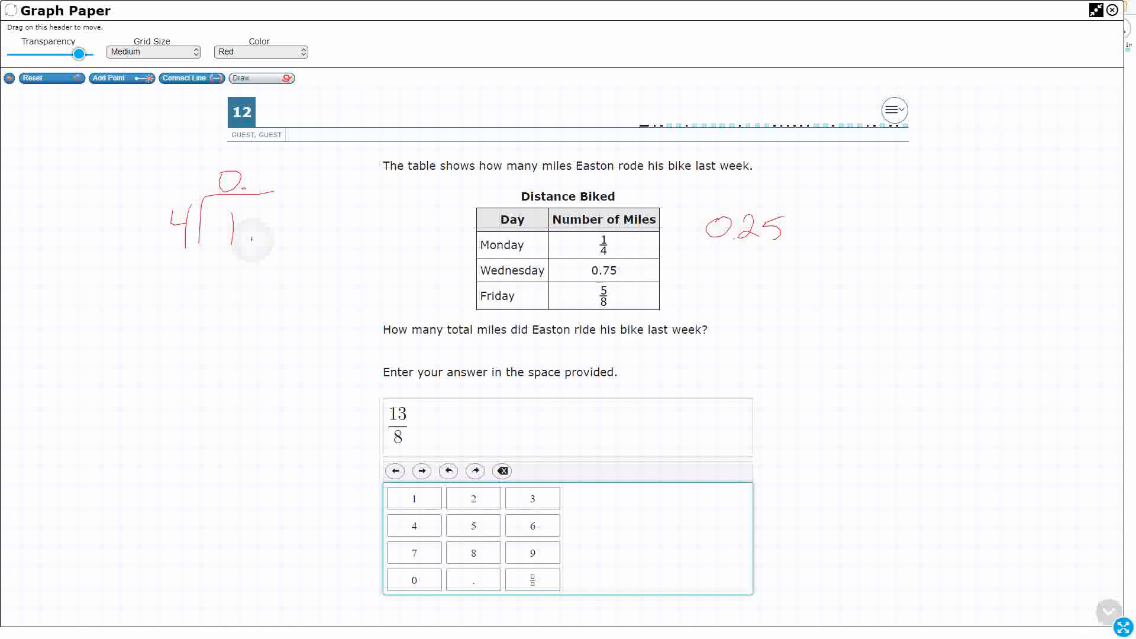